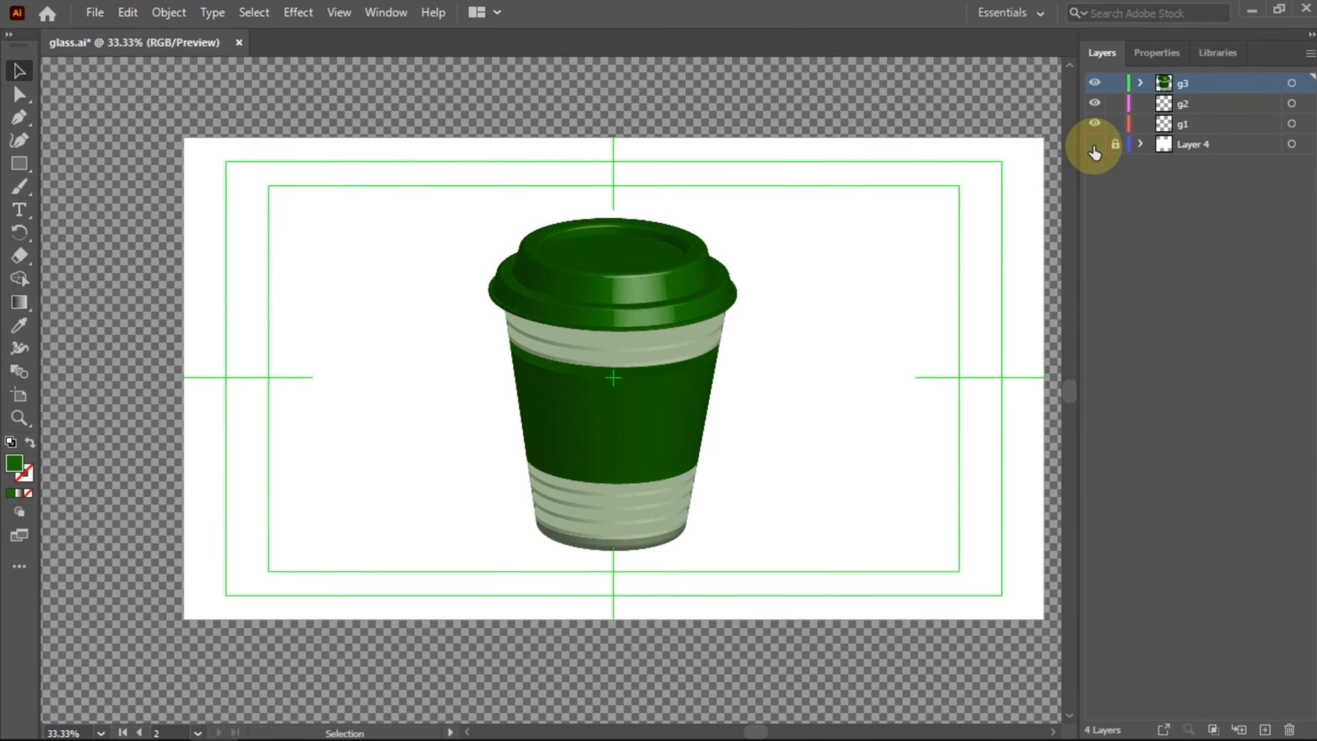
Show the flat lid, half-body, sleeve band and stripe profile shapes on layers g1–g3
click(1116, 143)
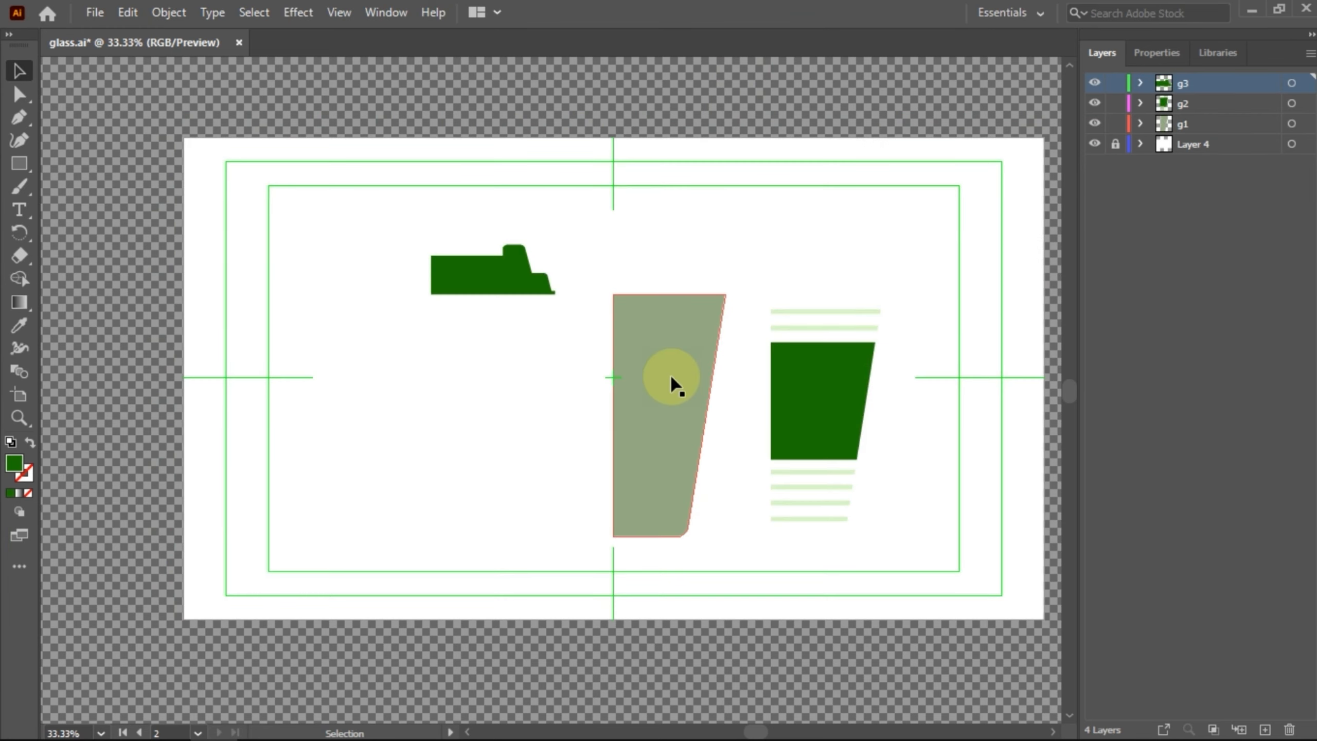
Stack the lid and bands onto the half-cup body, select all, and apply Effect > 3D > Revolve
click(664, 387)
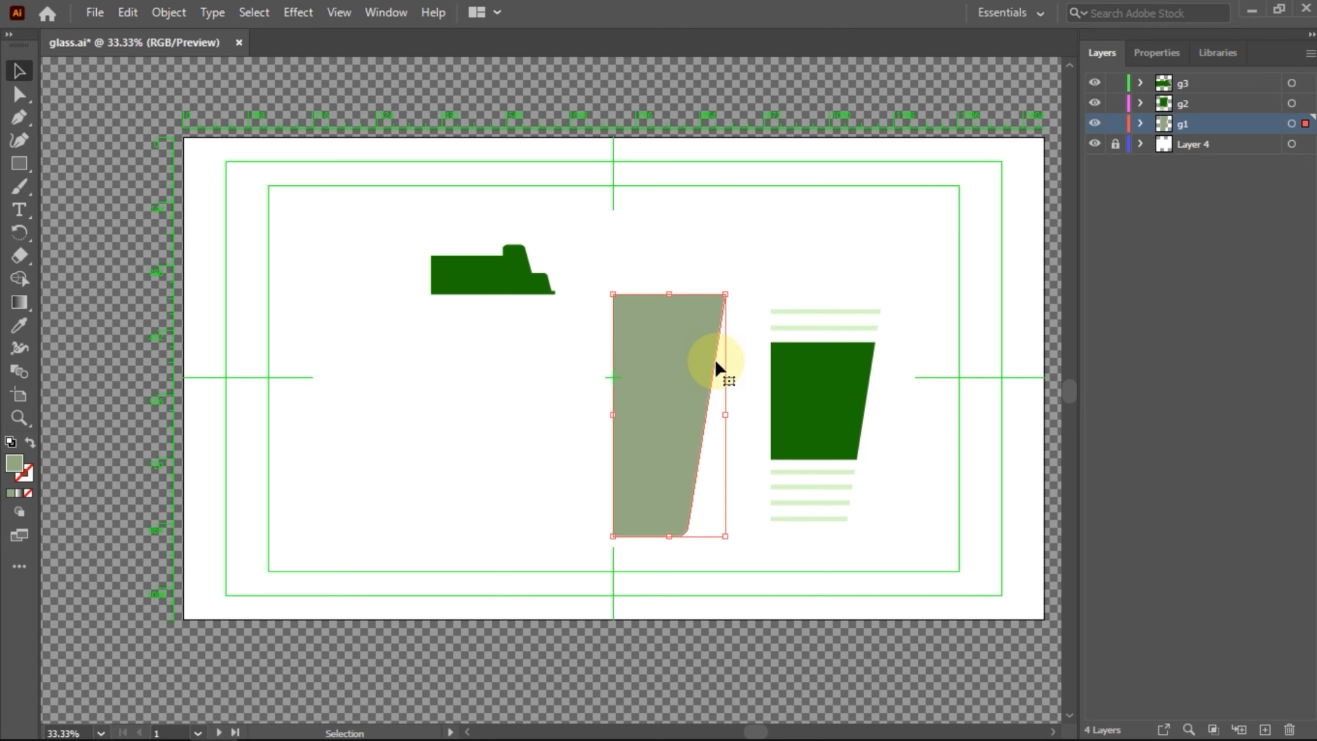
click(824, 416)
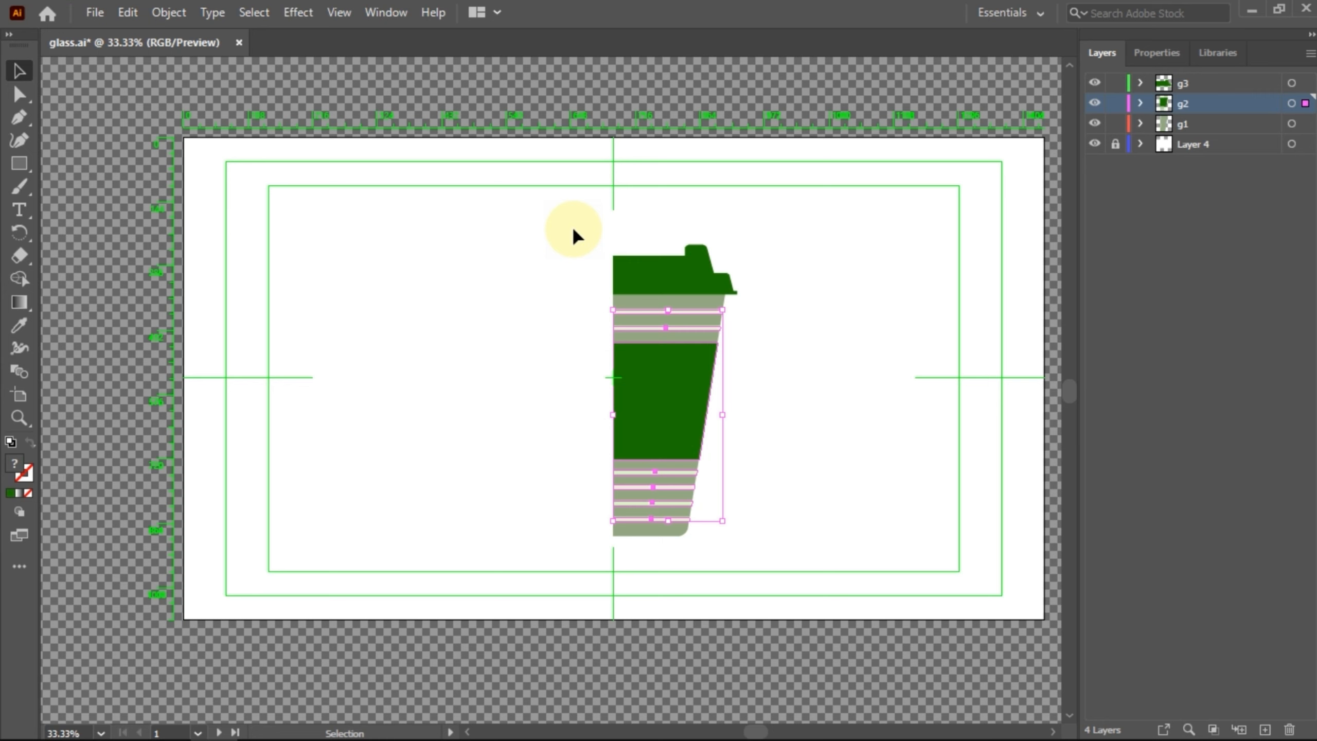
click(668, 424)
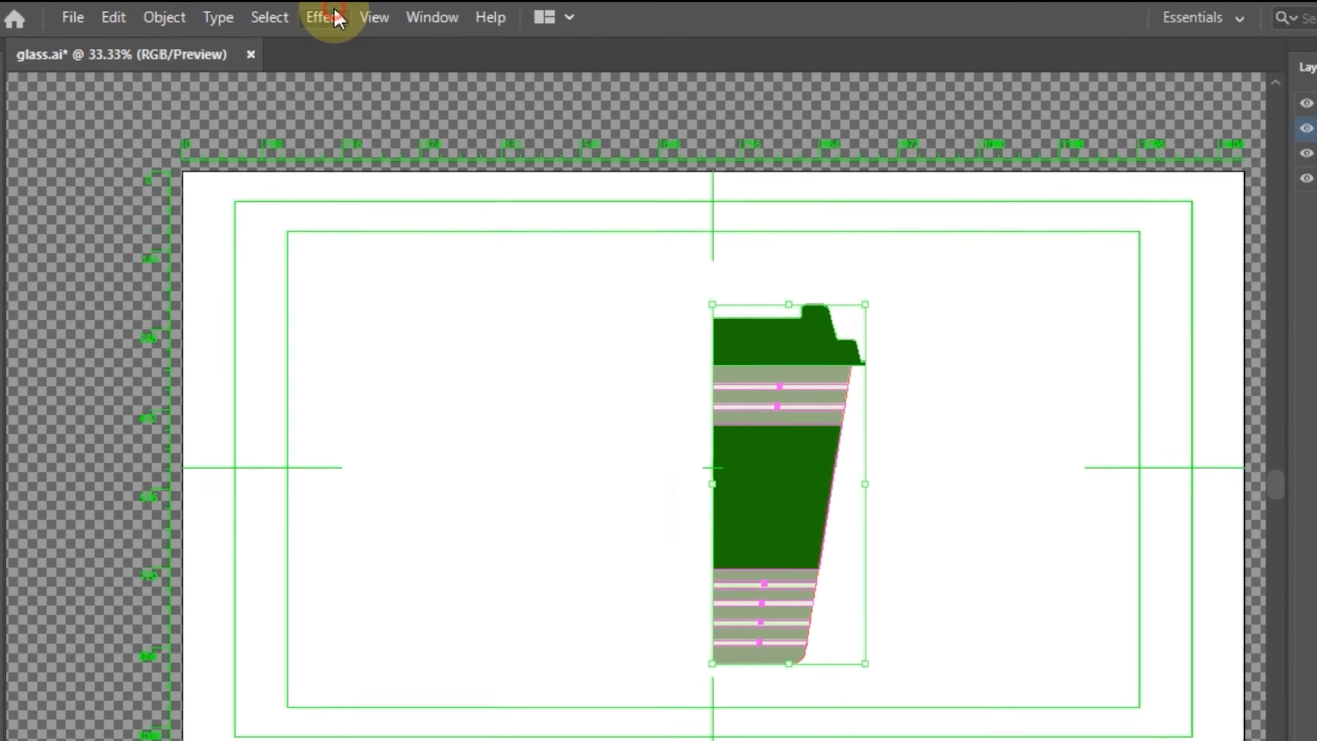
click(327, 17)
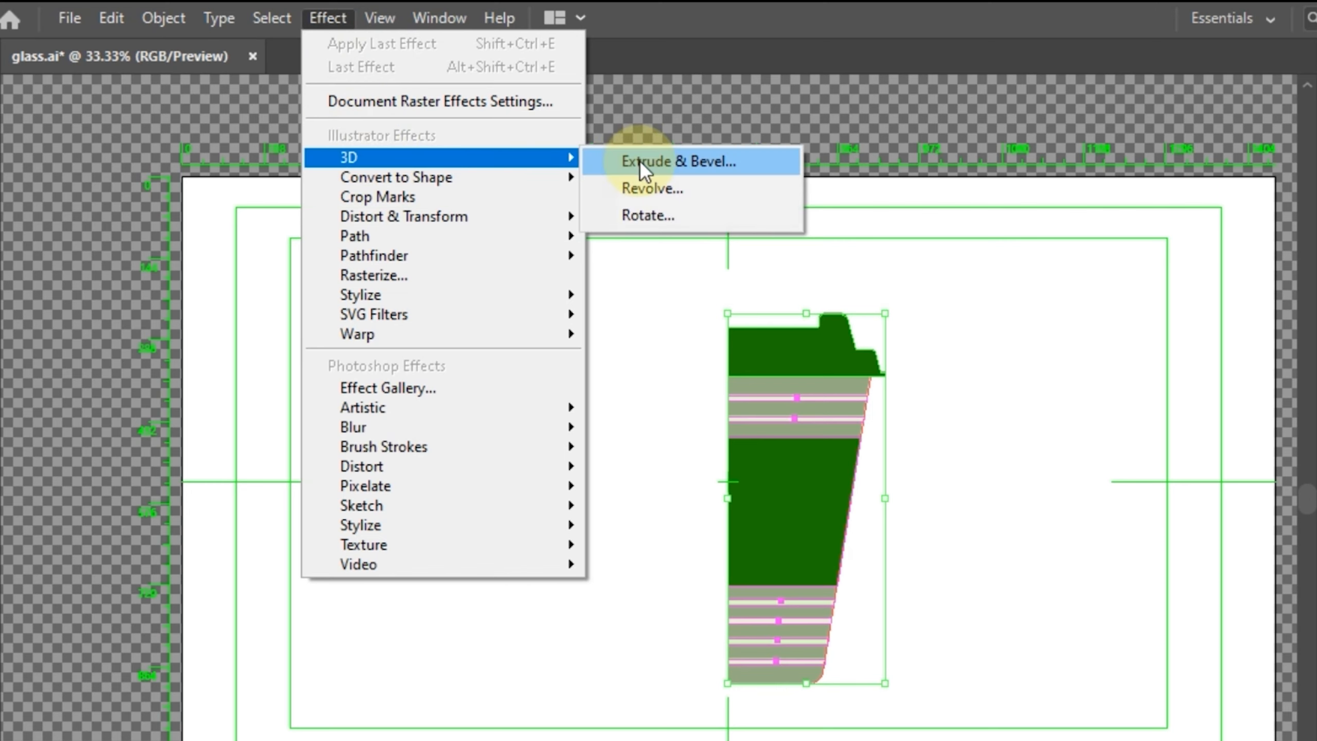
mouse_move(657, 189)
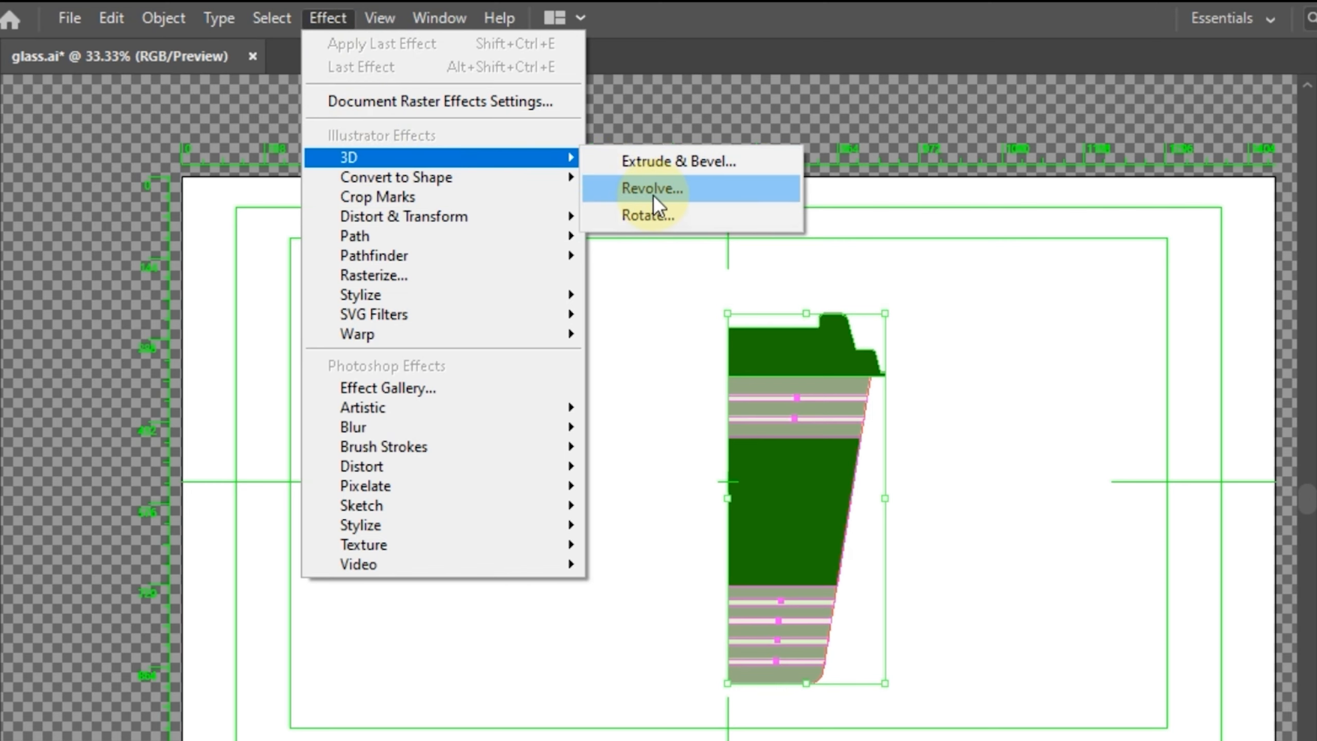
click(651, 188)
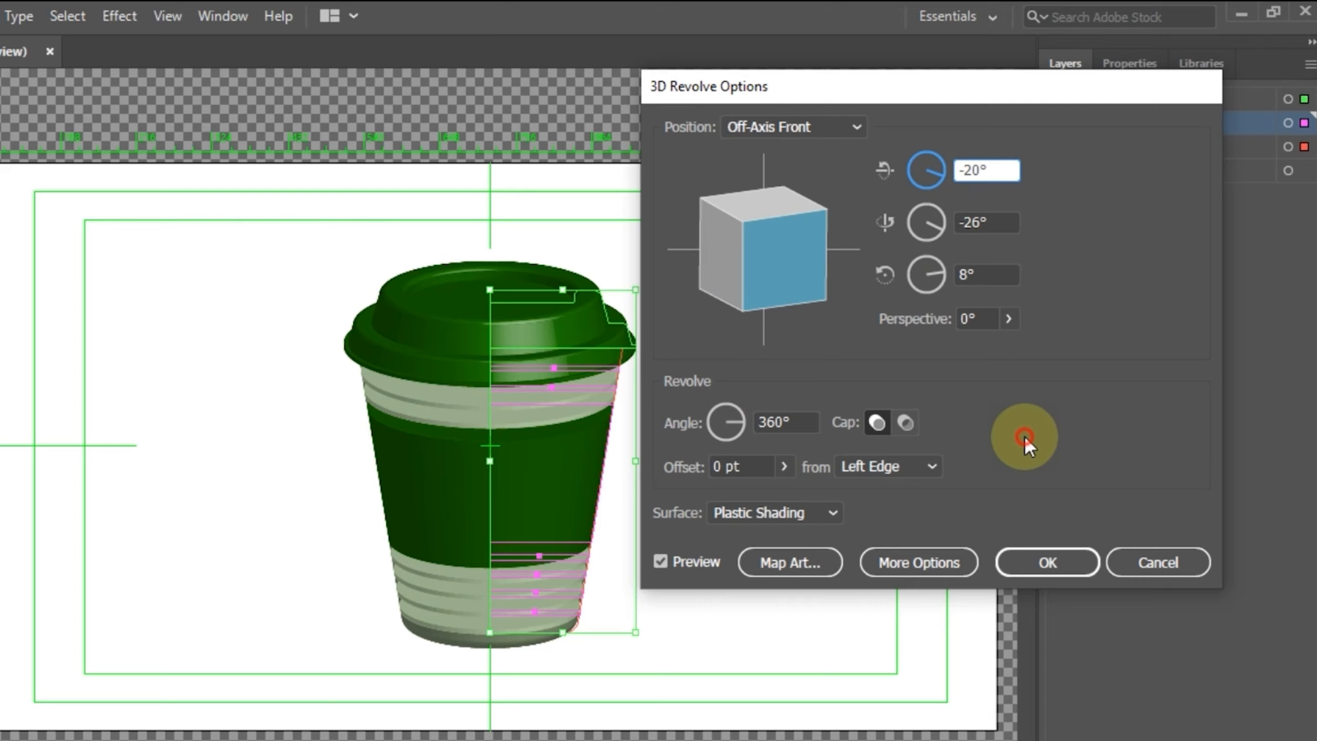
Revolve 360° at -20°, -26°, 8° with Plastic Shading and expand the lighting options
click(918, 562)
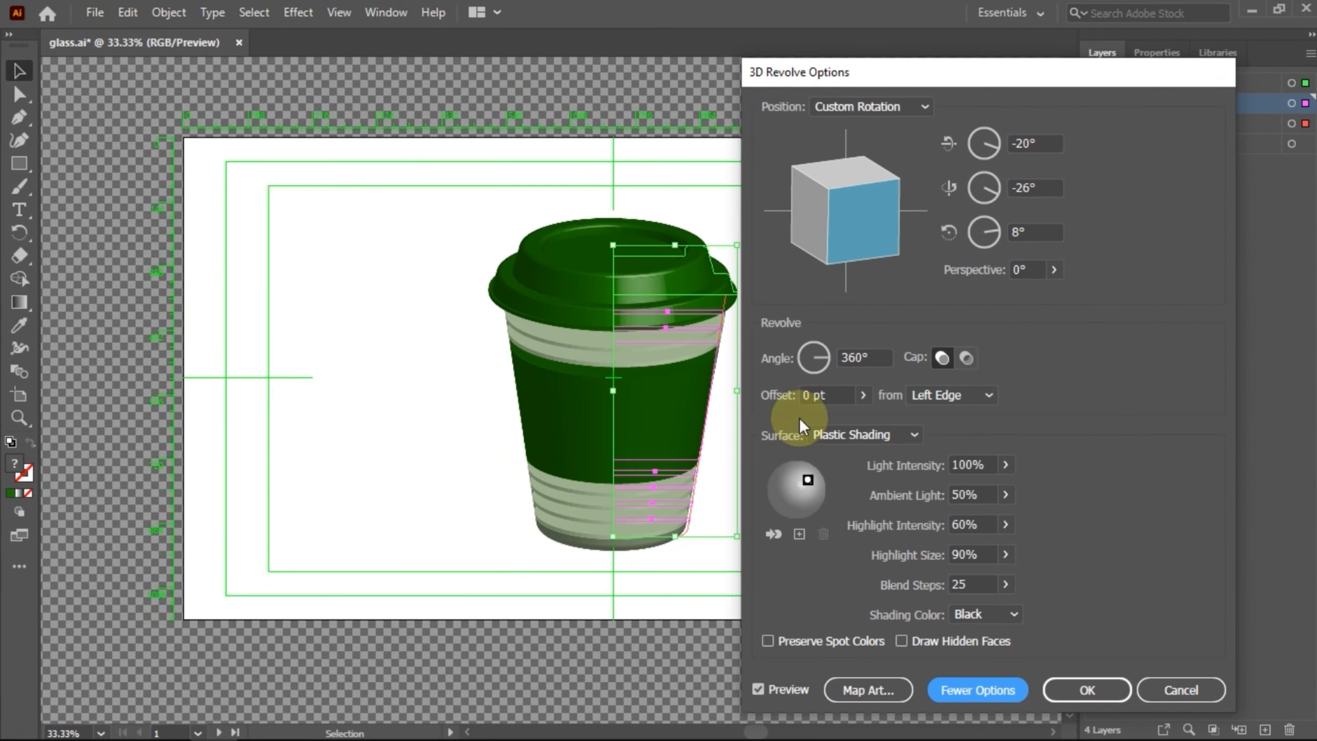
mouse_move(811, 485)
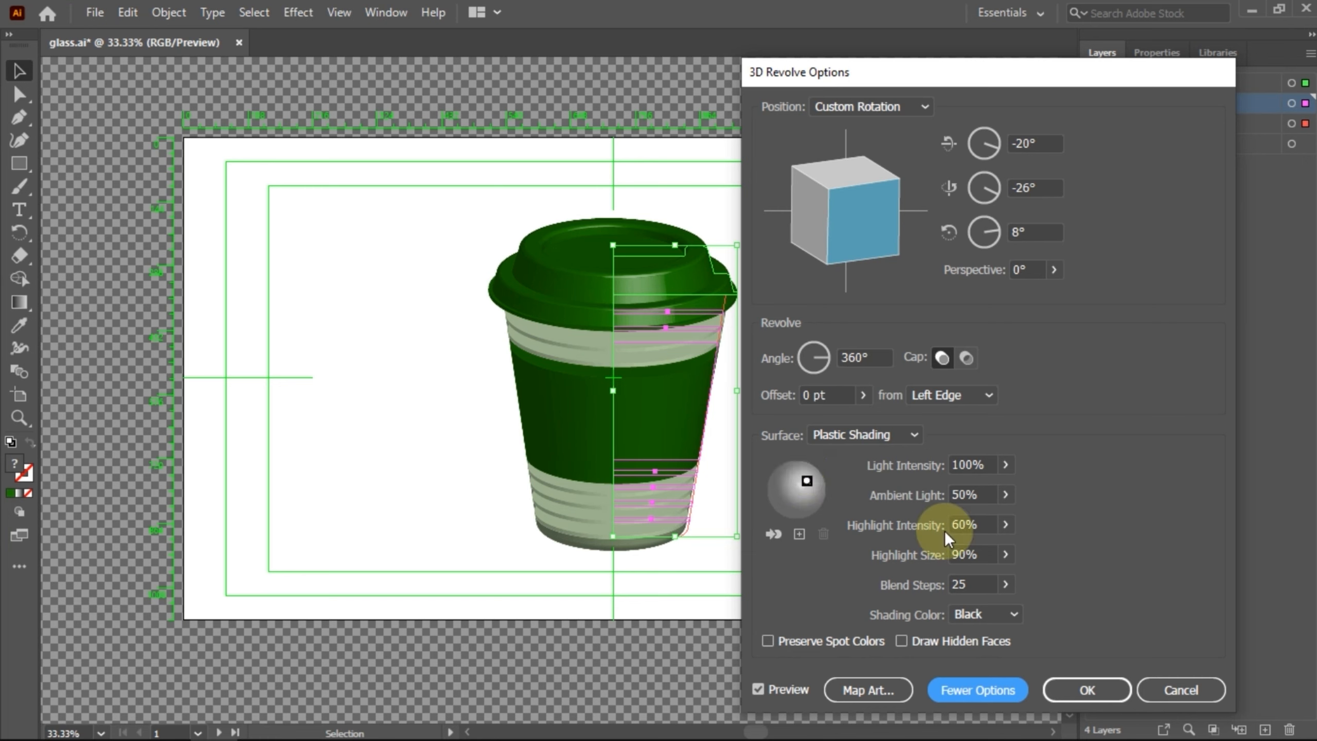
mouse_move(1088, 689)
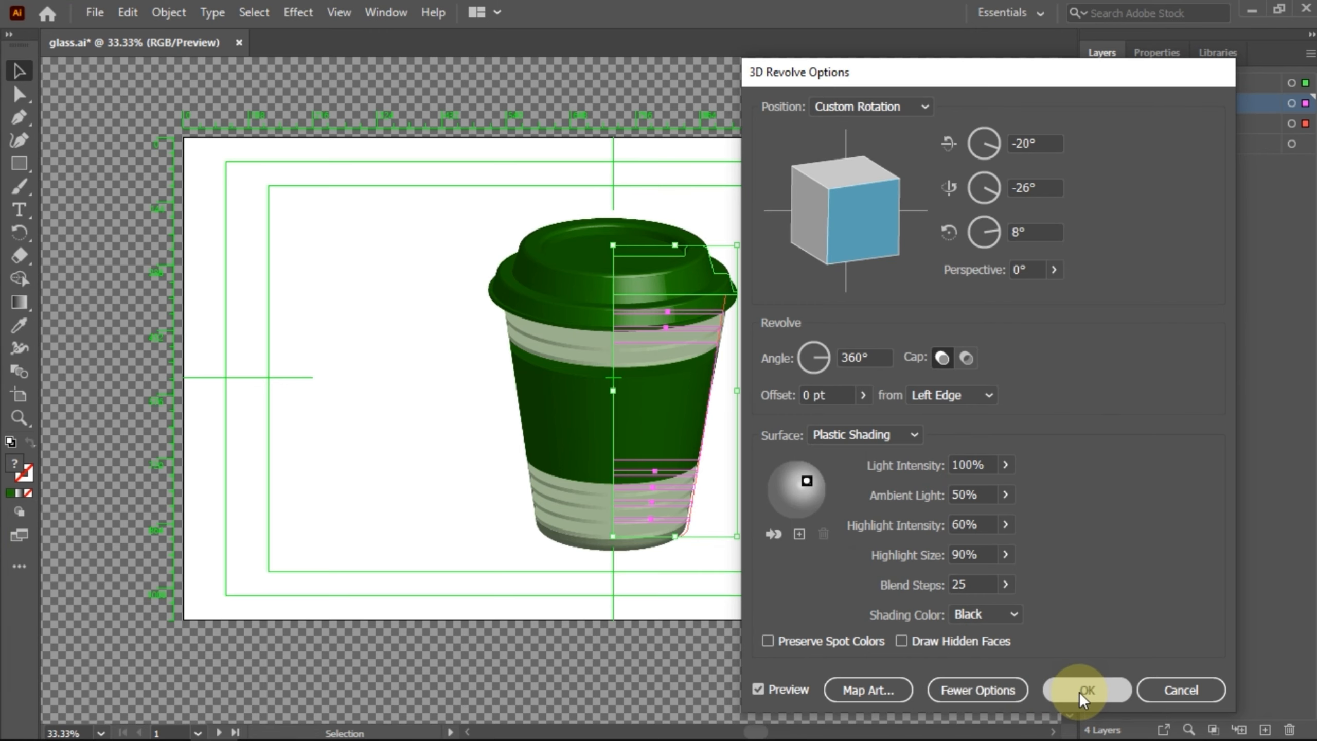
Accept the lighting values (100%, 50%, 60%, 90%, 25 steps) and apply the revolve
click(1085, 690)
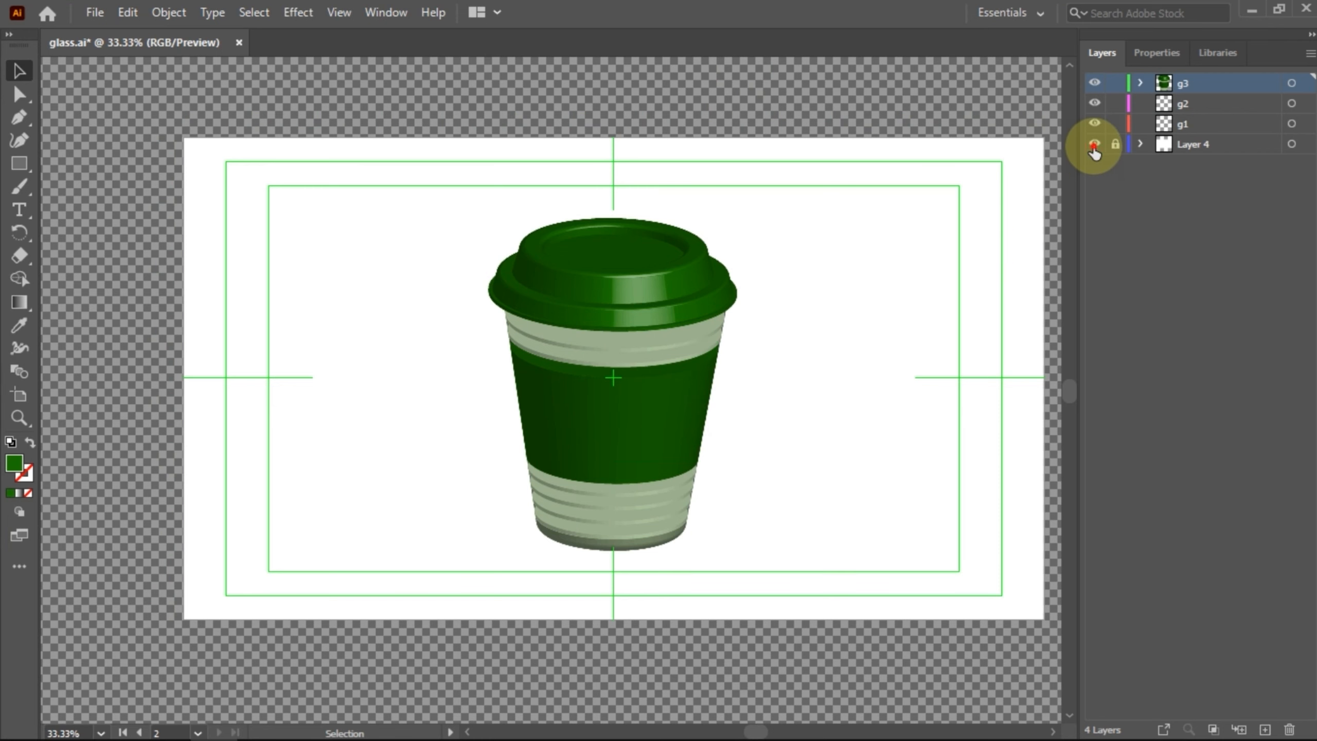
Hide the white Layer 4 background and start a PNG export named glass.png
click(1094, 143)
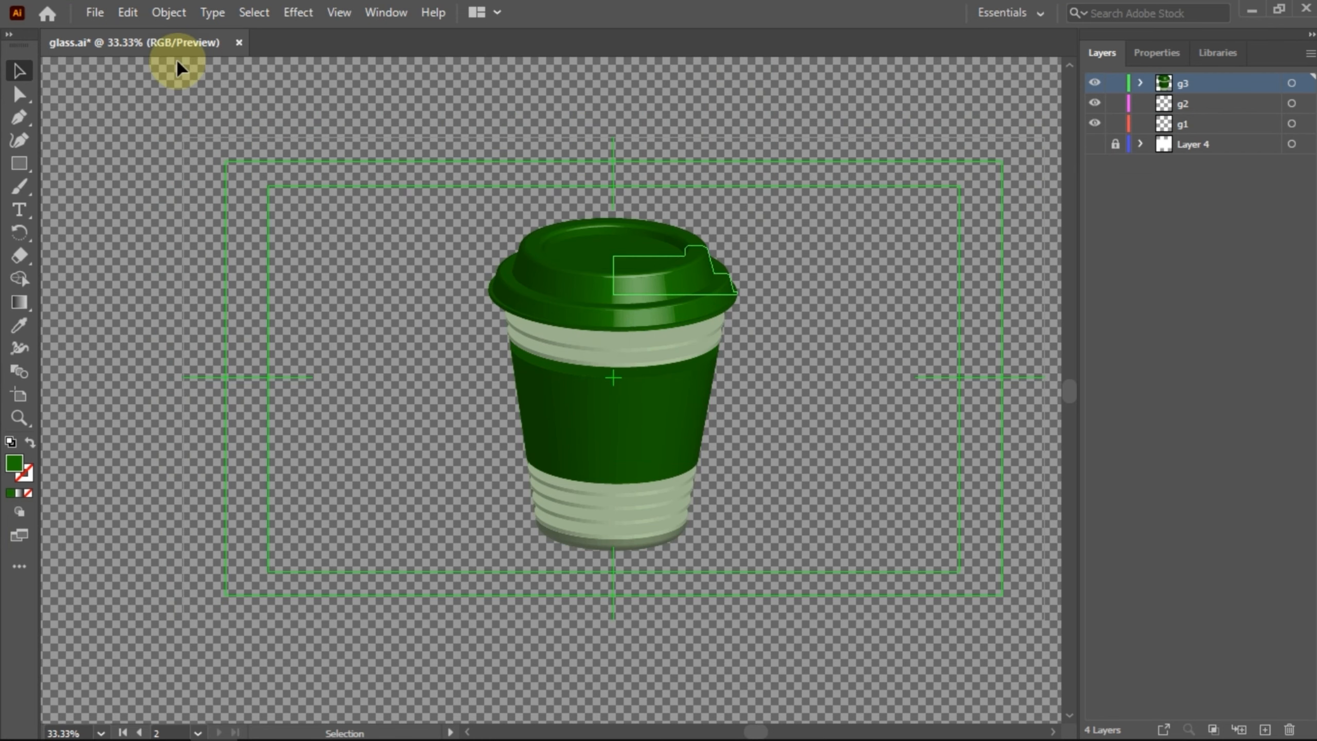
click(95, 12)
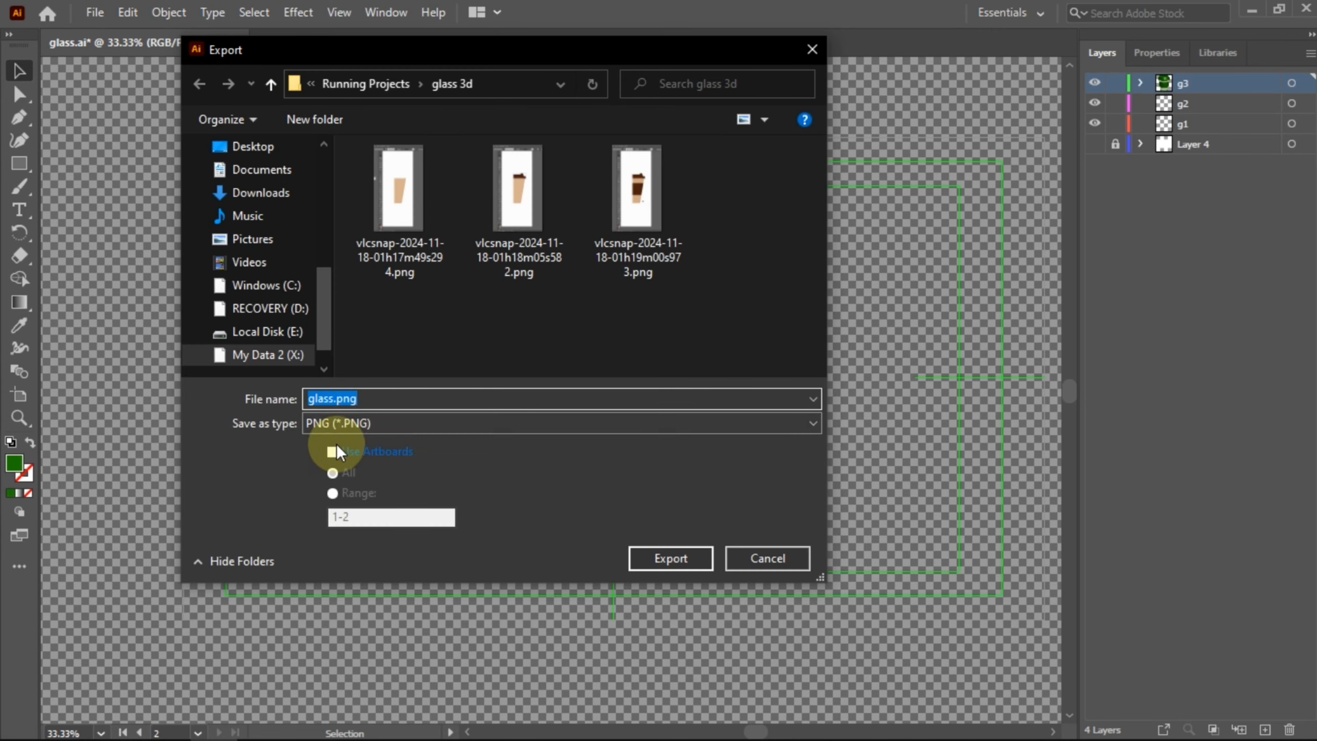
mouse_move(670, 558)
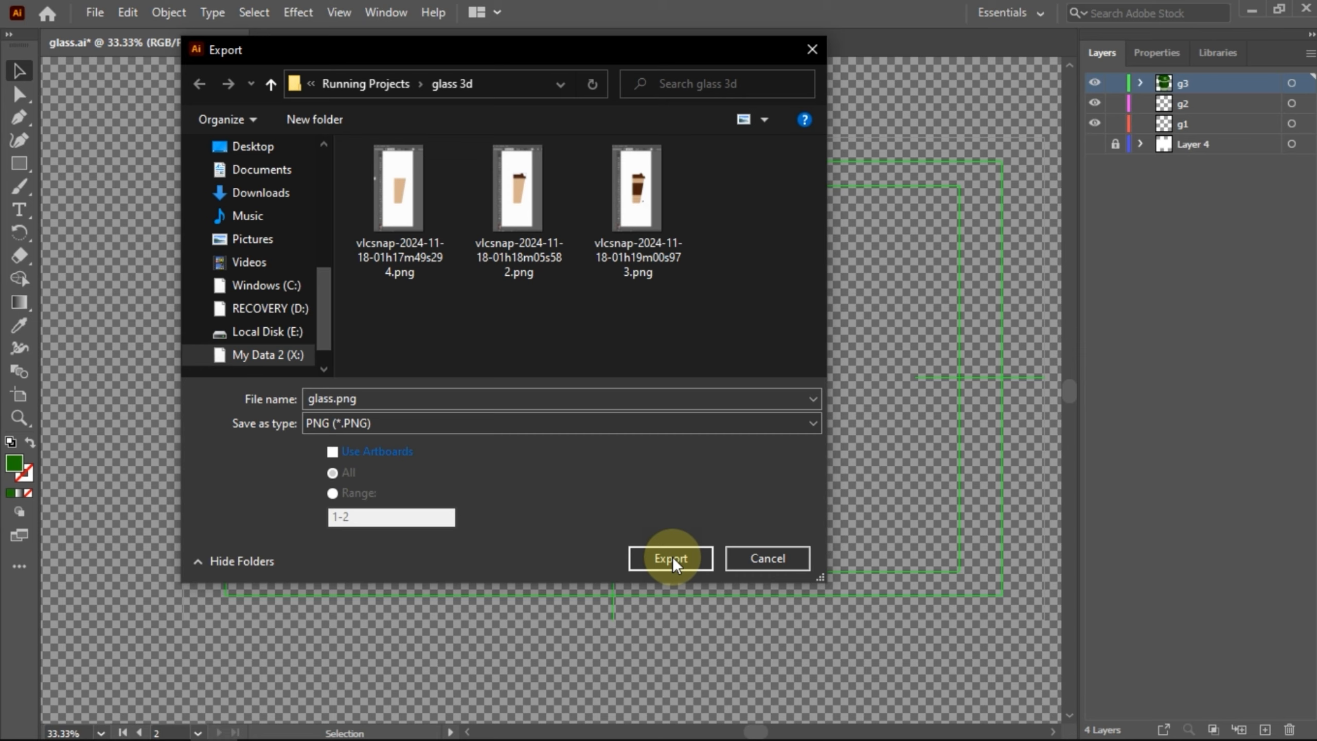
Export glass.png with the PNG background color set to Transparent
click(670, 557)
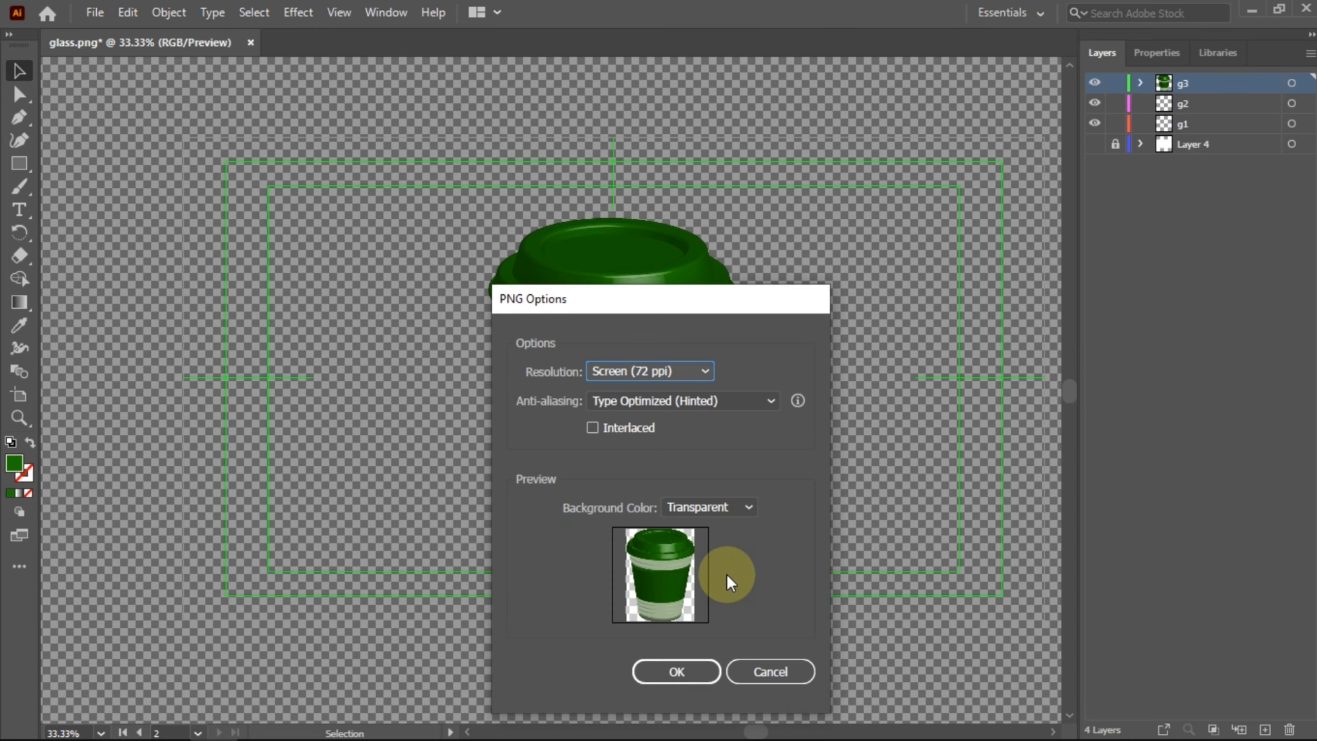
click(676, 671)
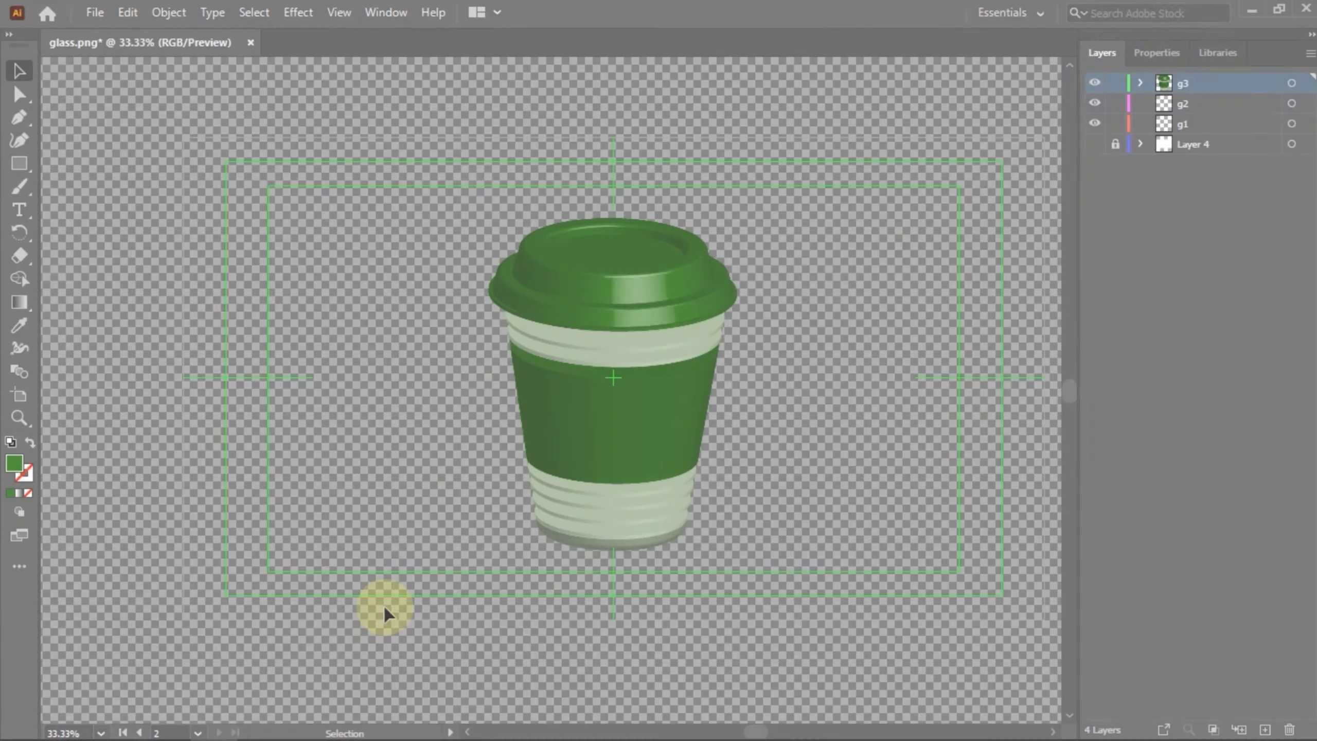